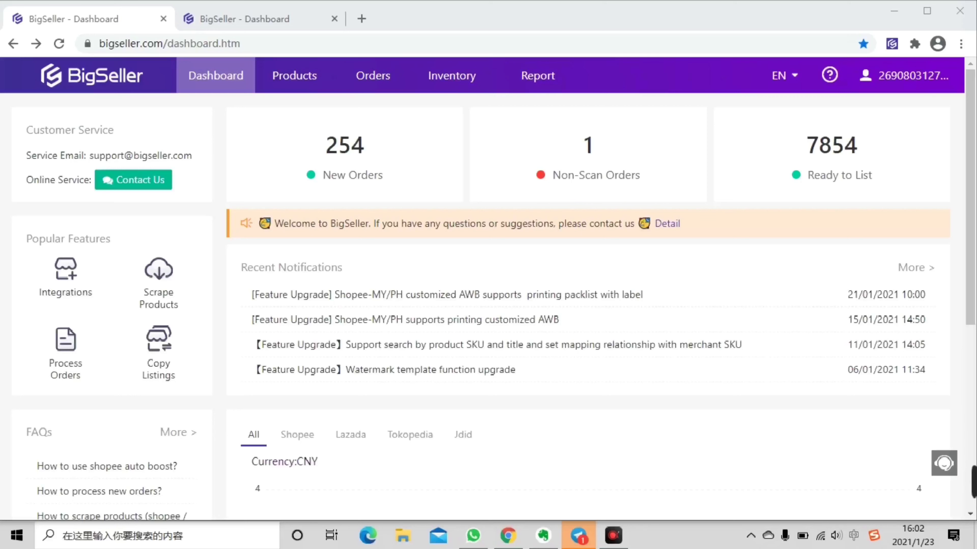
{"action": "mouse_move", "coordinate": [730, 319]}
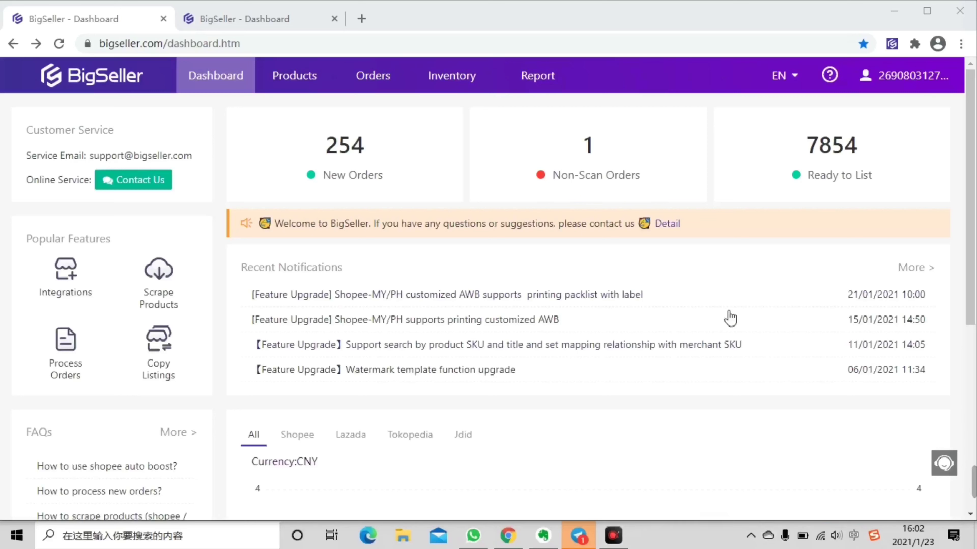
- Go to the account Settings from the top-right account menu
{"action": "left_click", "coordinate": [910, 75]}
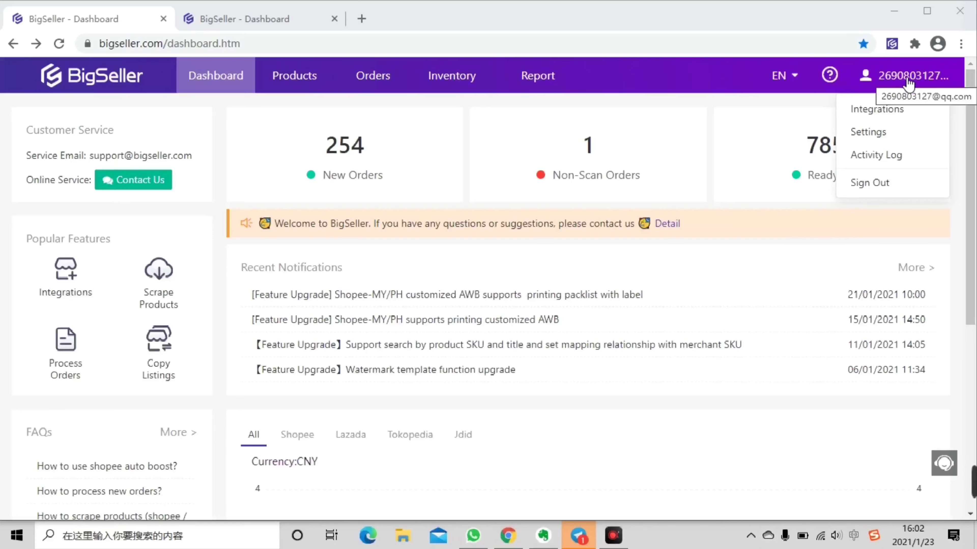
{"action": "left_click", "coordinate": [867, 132]}
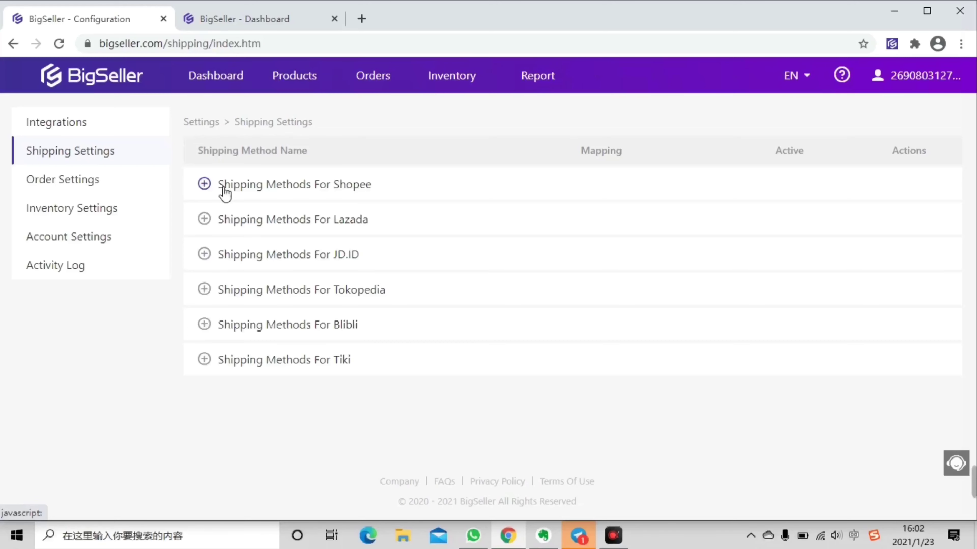
- Edit the Shopee-MY-J&T Express shipping method from the Malaysia Shopee list
{"action": "left_click", "coordinate": [204, 184]}
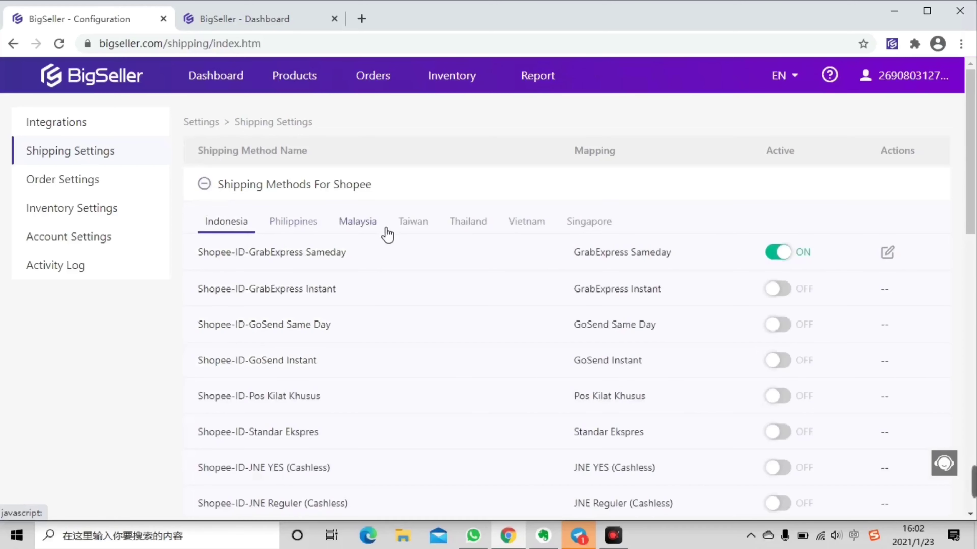
{"action": "left_click", "coordinate": [357, 222]}
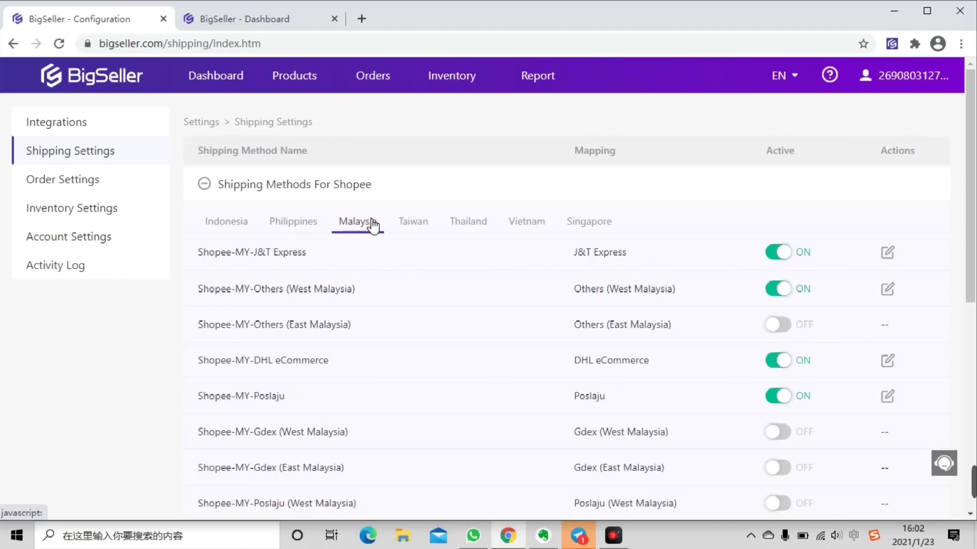
{"action": "mouse_move", "coordinate": [895, 250]}
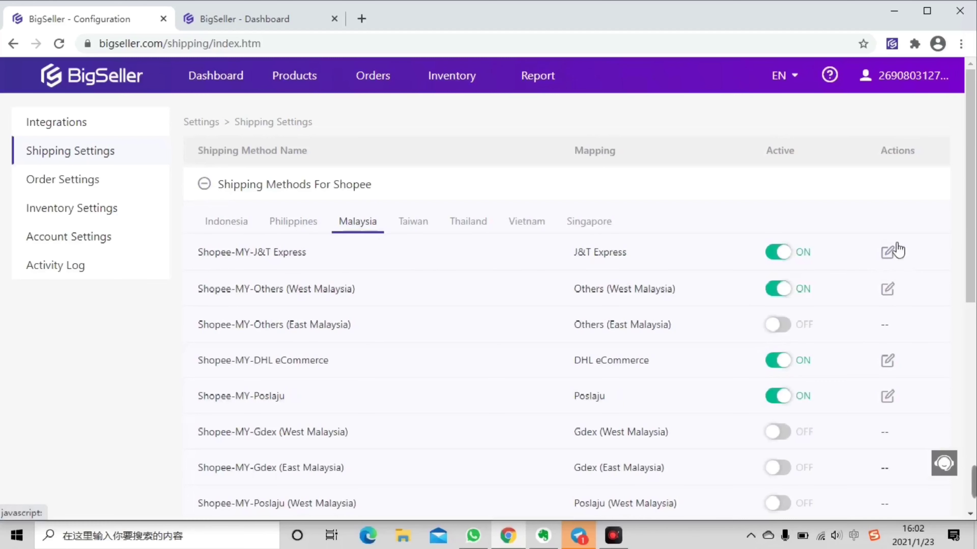
{"action": "left_click", "coordinate": [890, 252]}
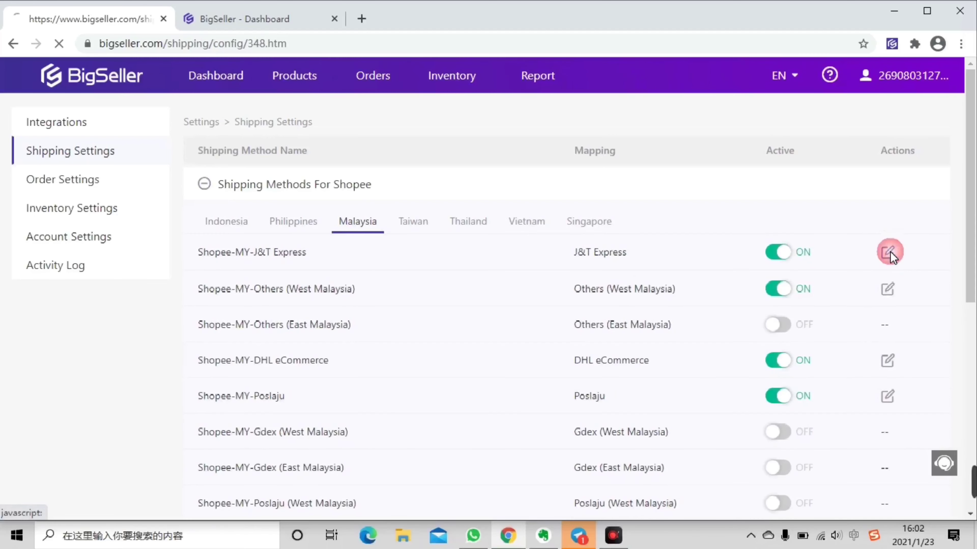
- Change the default shipping label template for J&T Express
{"action": "left_click", "coordinate": [889, 252]}
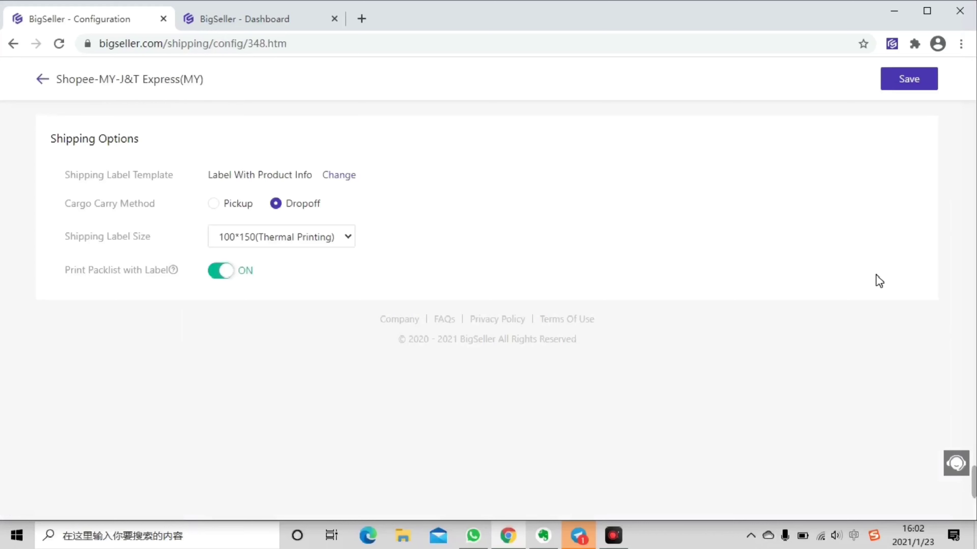
{"action": "mouse_move", "coordinate": [51, 134]}
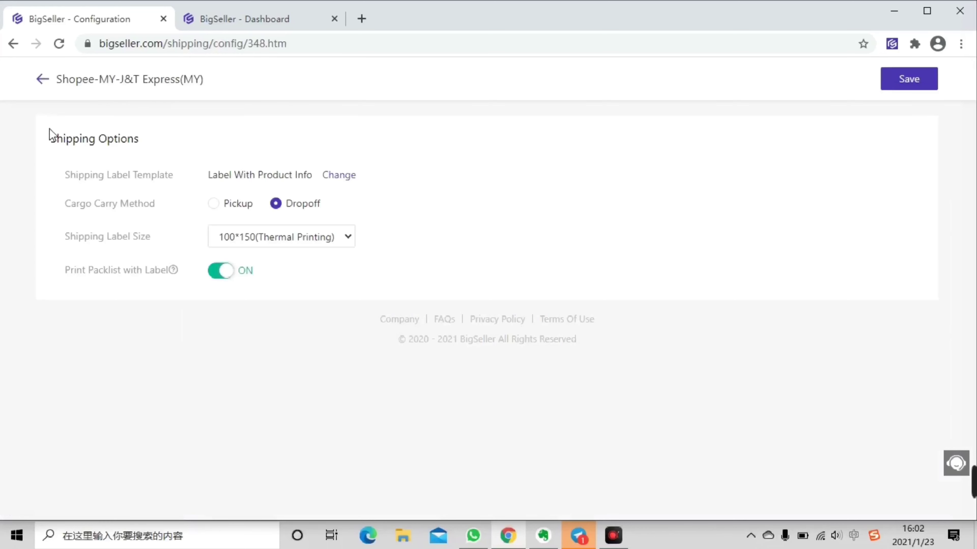
{"action": "mouse_move", "coordinate": [177, 182]}
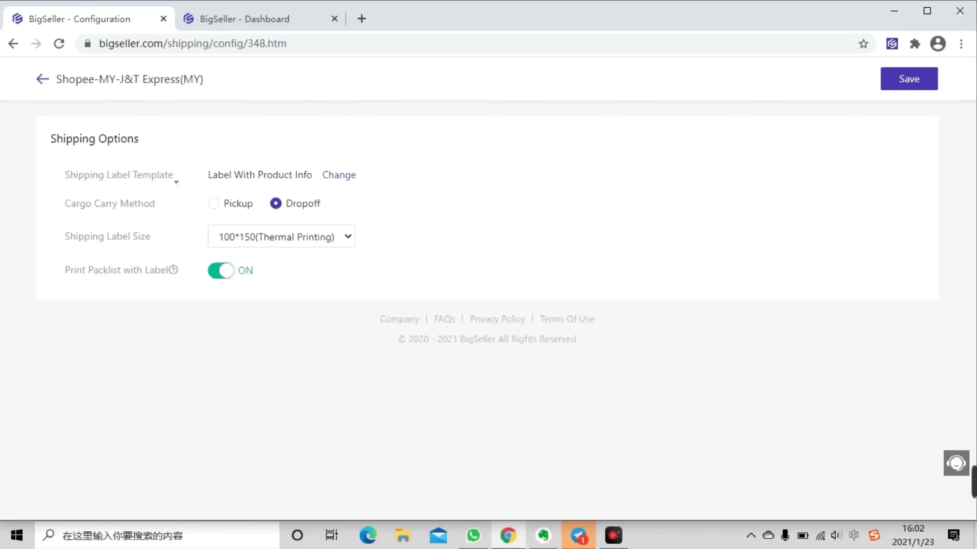
{"action": "mouse_move", "coordinate": [228, 189]}
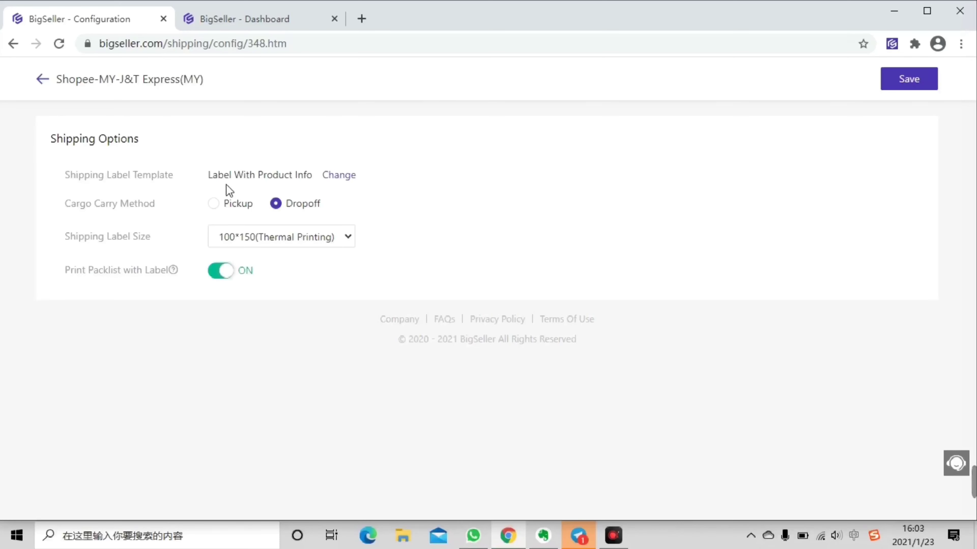
{"action": "left_click", "coordinate": [338, 175]}
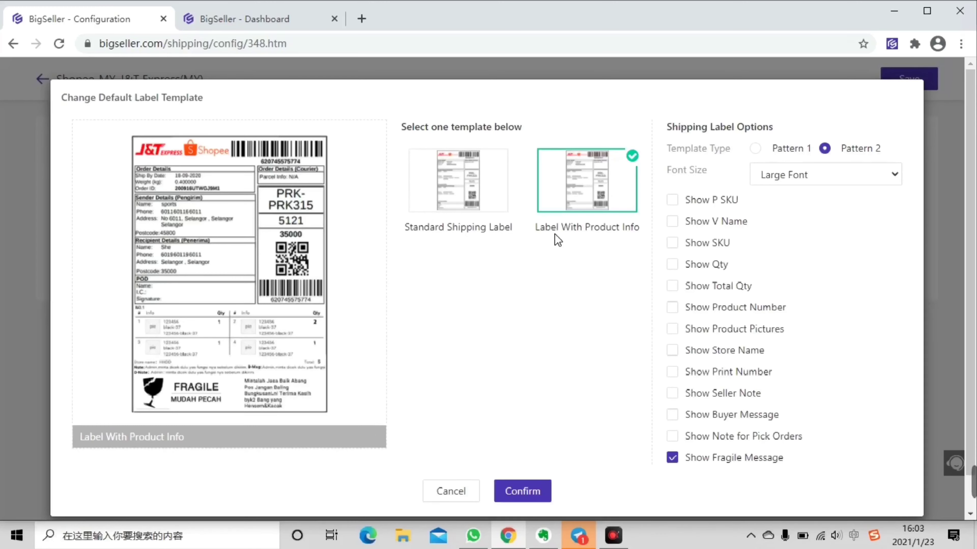
{"action": "left_click", "coordinate": [953, 462]}
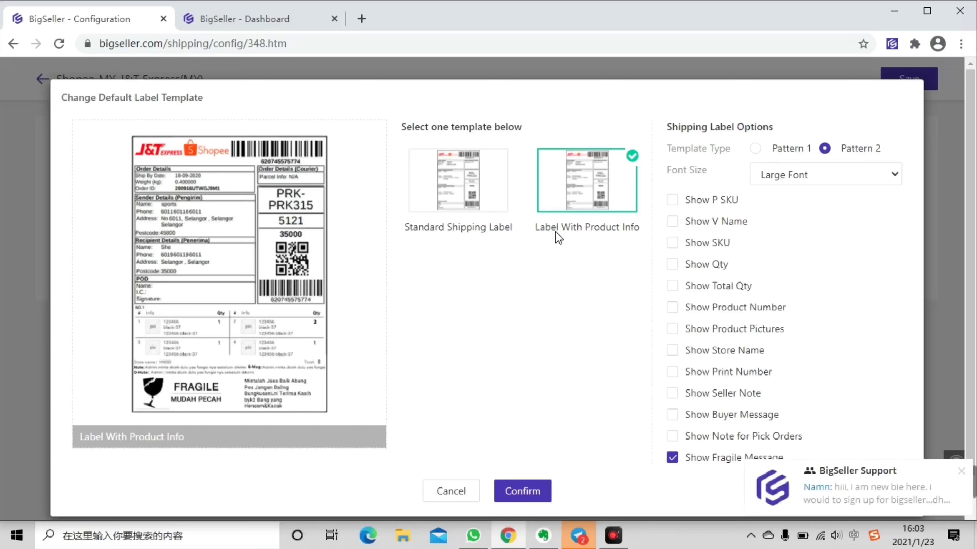
{"action": "left_click", "coordinate": [754, 148]}
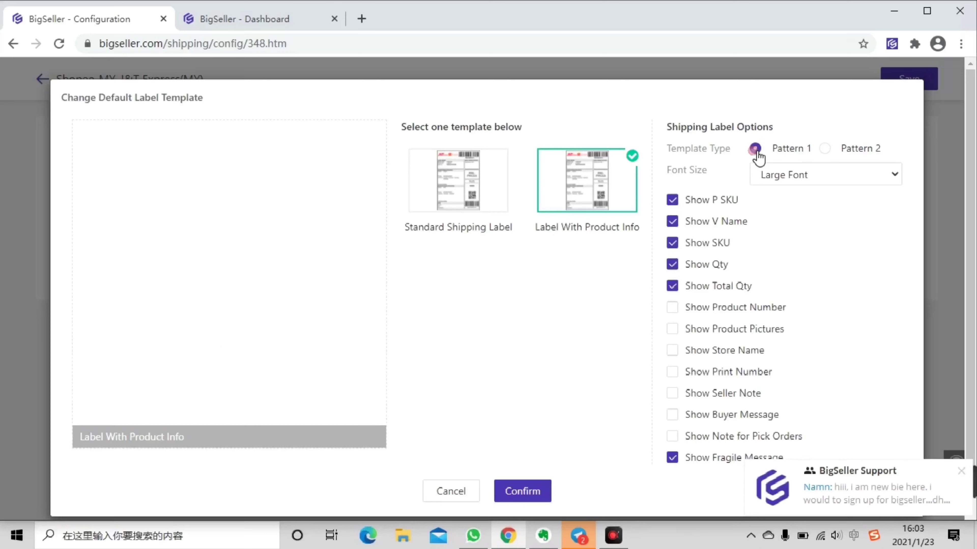
{"action": "left_click", "coordinate": [755, 148]}
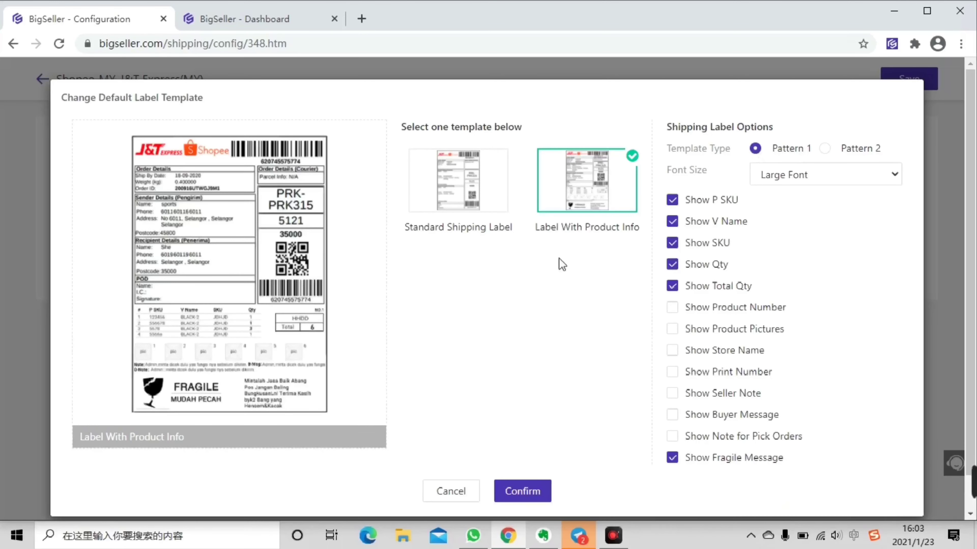
{"action": "left_click", "coordinate": [824, 148]}
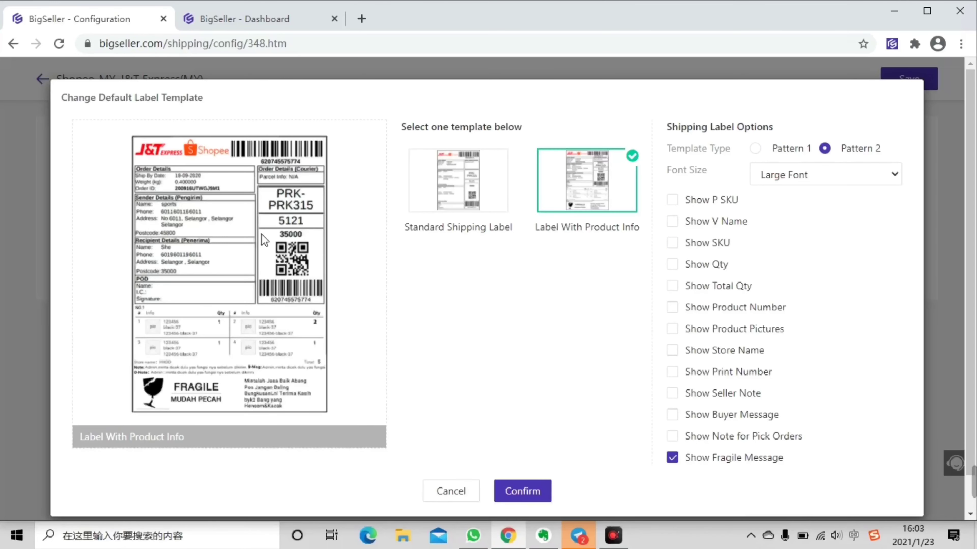
{"action": "mouse_move", "coordinate": [399, 305]}
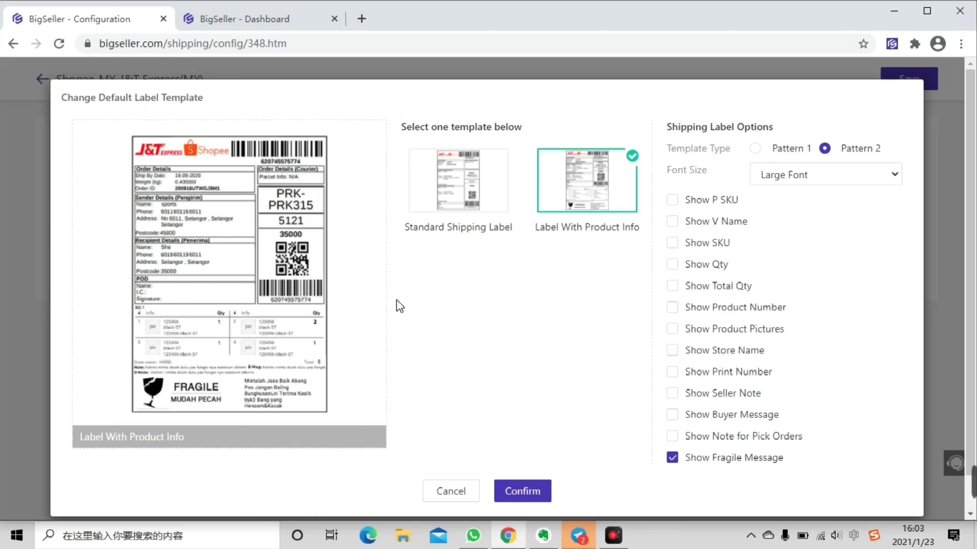
{"action": "mouse_move", "coordinate": [570, 225]}
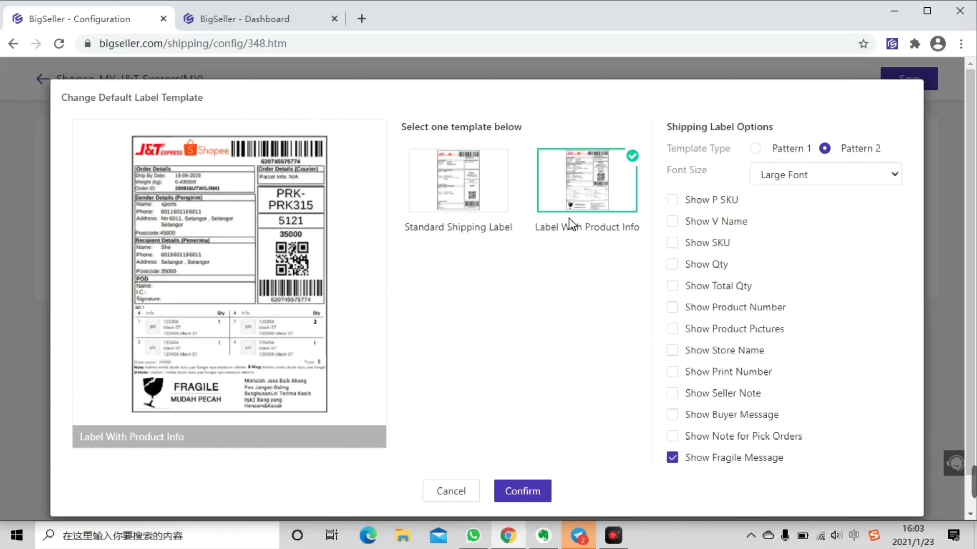
{"action": "mouse_move", "coordinate": [712, 238]}
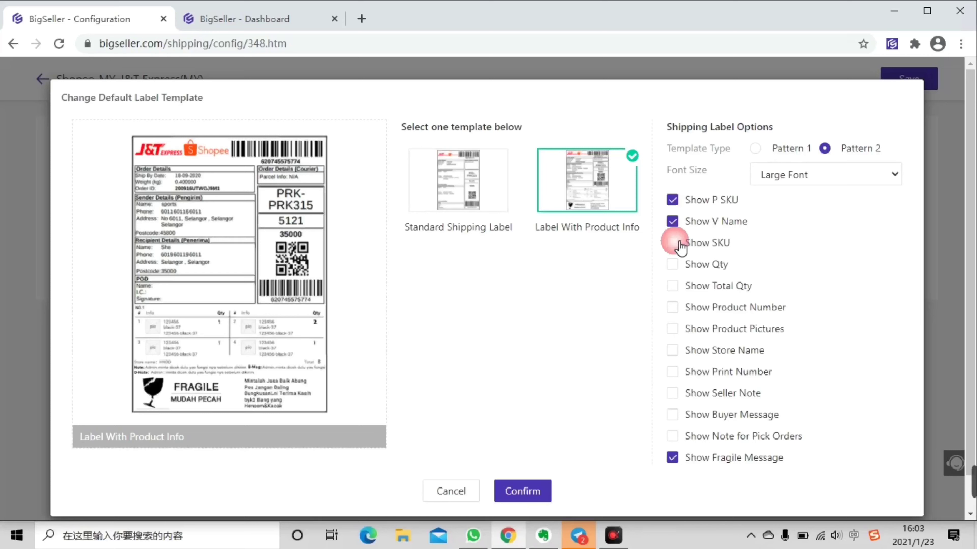
- Enable SKU, product pictures and seller note on the label and confirm the template
{"action": "left_click", "coordinate": [672, 243]}
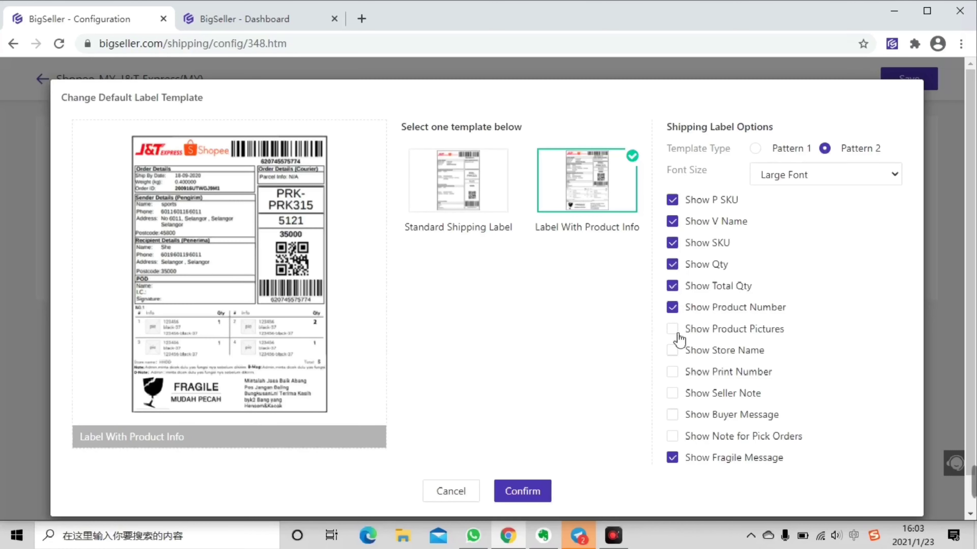
{"action": "left_click", "coordinate": [672, 328]}
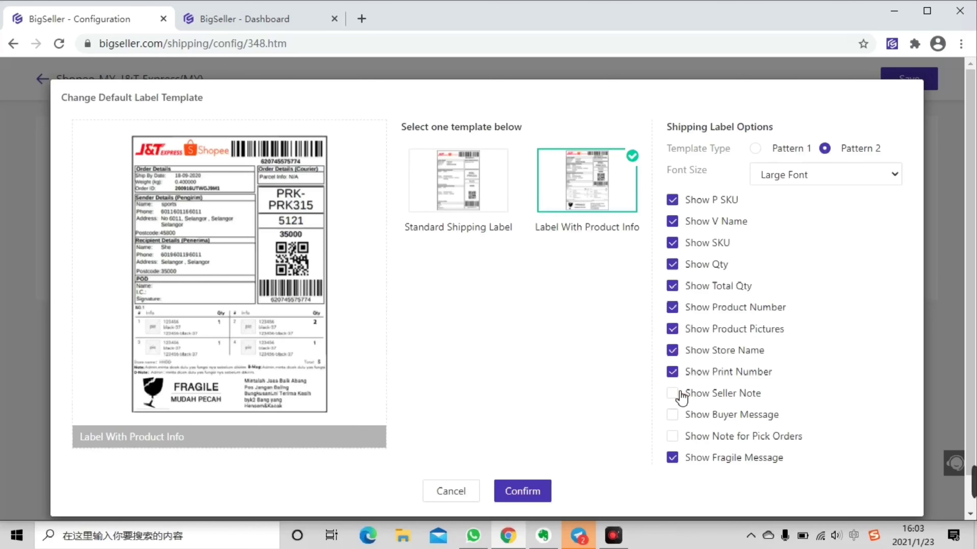
{"action": "left_click", "coordinate": [672, 393]}
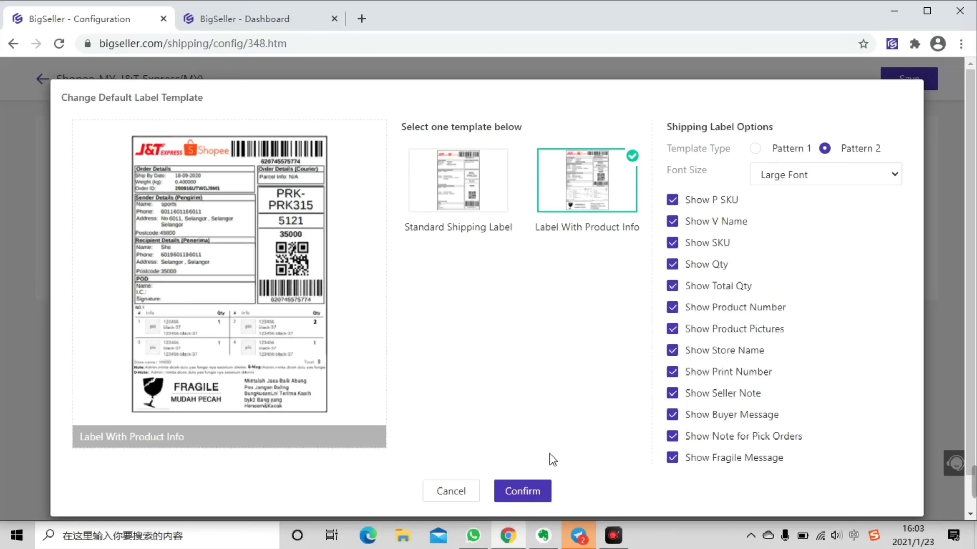
{"action": "left_click", "coordinate": [522, 490]}
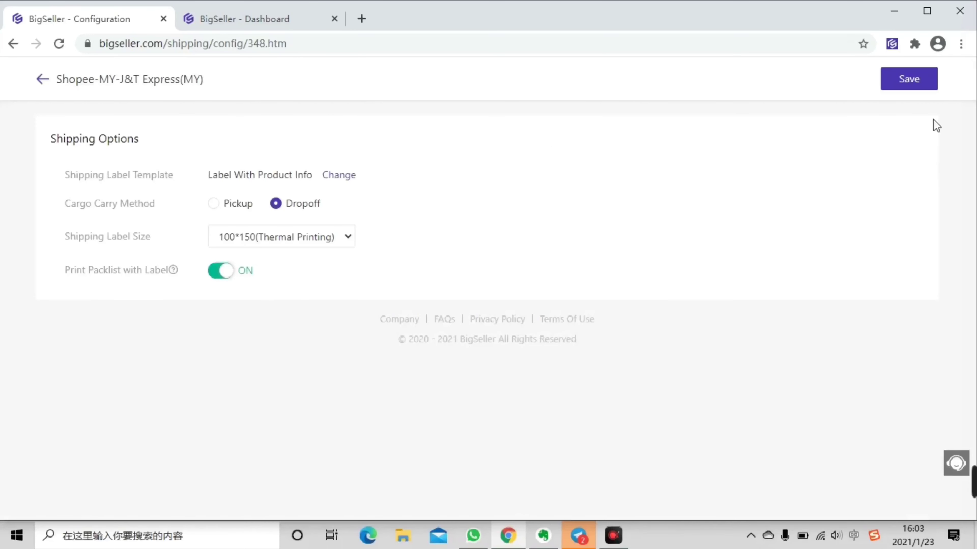
{"action": "mouse_move", "coordinate": [701, 231]}
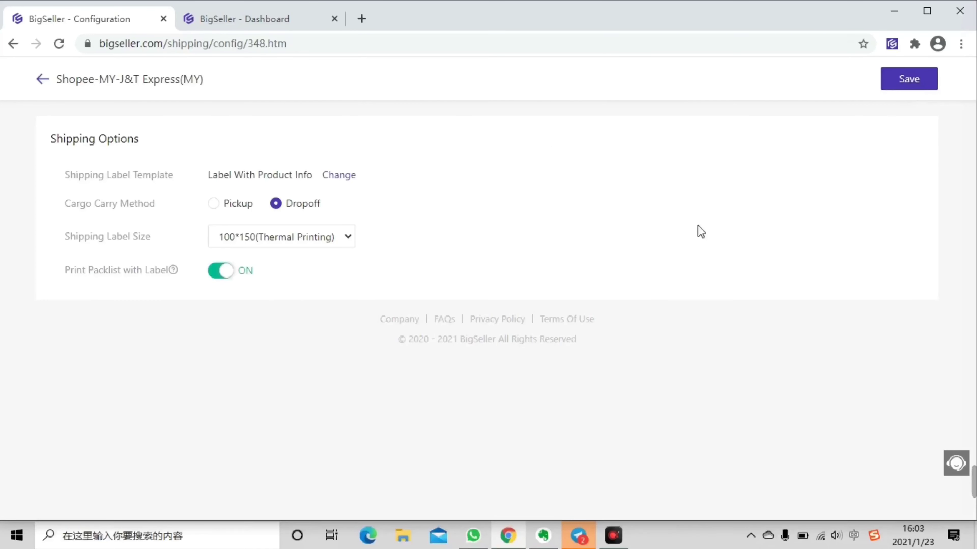
{"action": "mouse_move", "coordinate": [573, 210]}
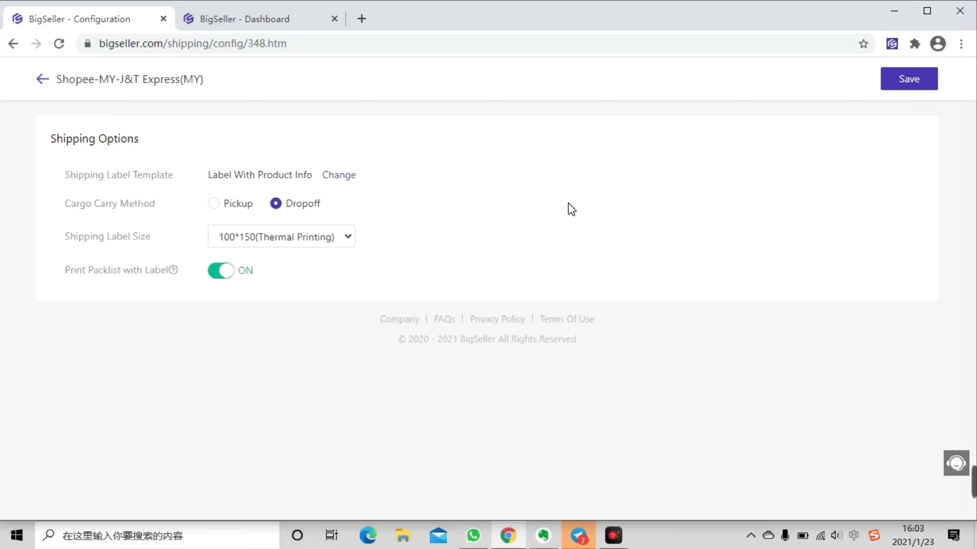
- Reopen the label template settings to review Pattern 2 options
{"action": "left_click", "coordinate": [338, 174]}
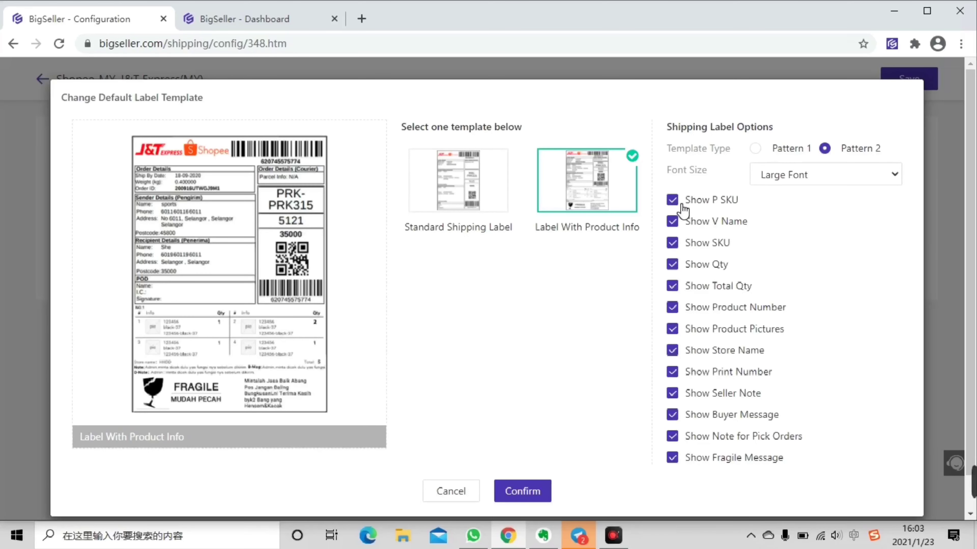
- Turn off the P SKU label option and confirm the template dialog
{"action": "left_click", "coordinate": [673, 264]}
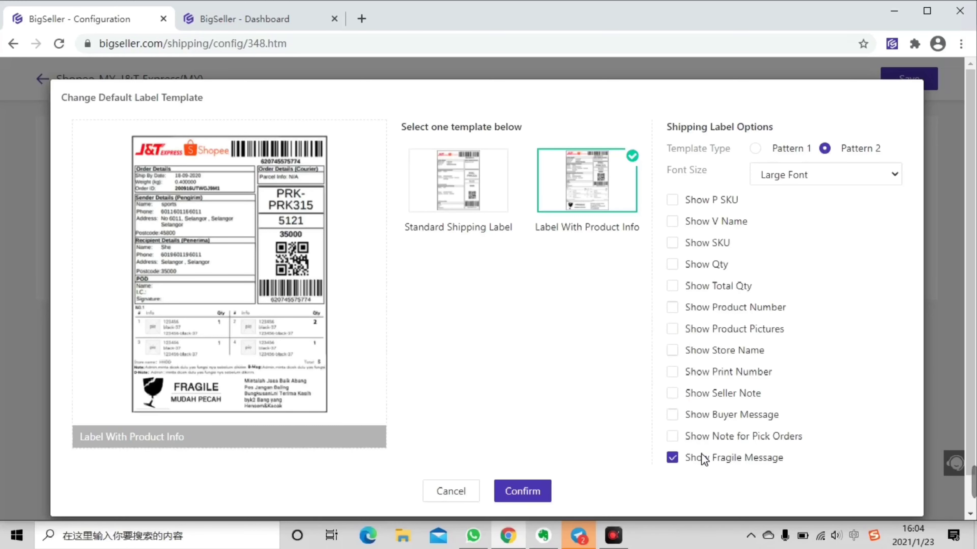
{"action": "left_click", "coordinate": [522, 491]}
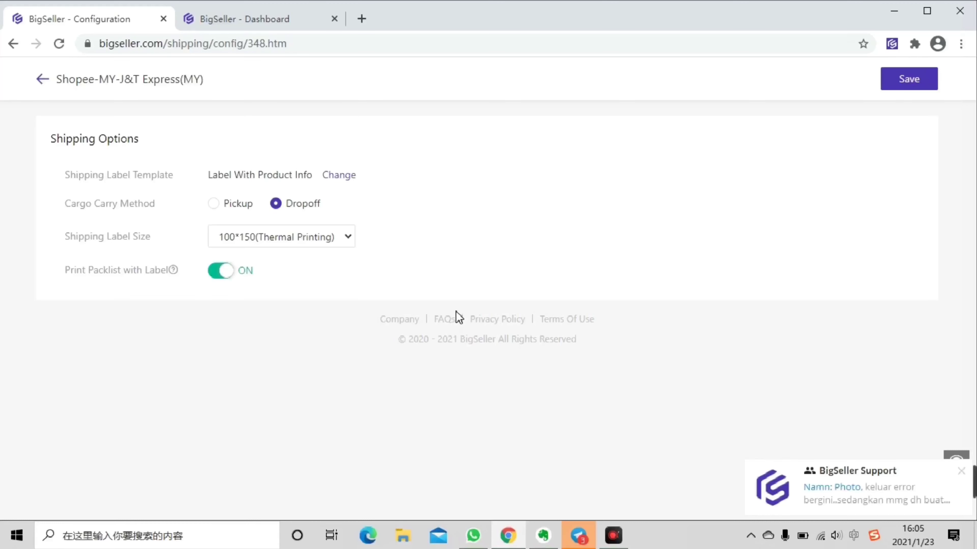
{"action": "mouse_move", "coordinate": [138, 297]}
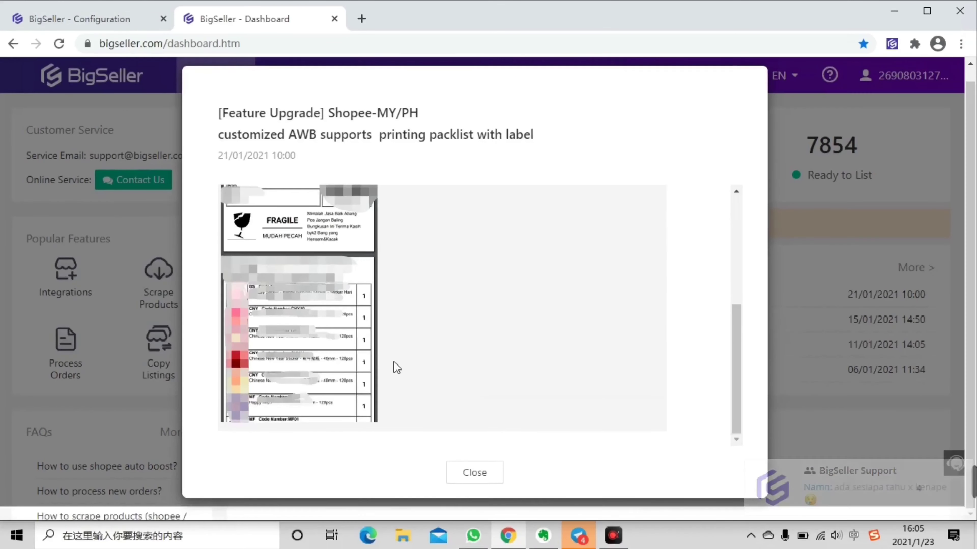
{"action": "left_click", "coordinate": [81, 19]}
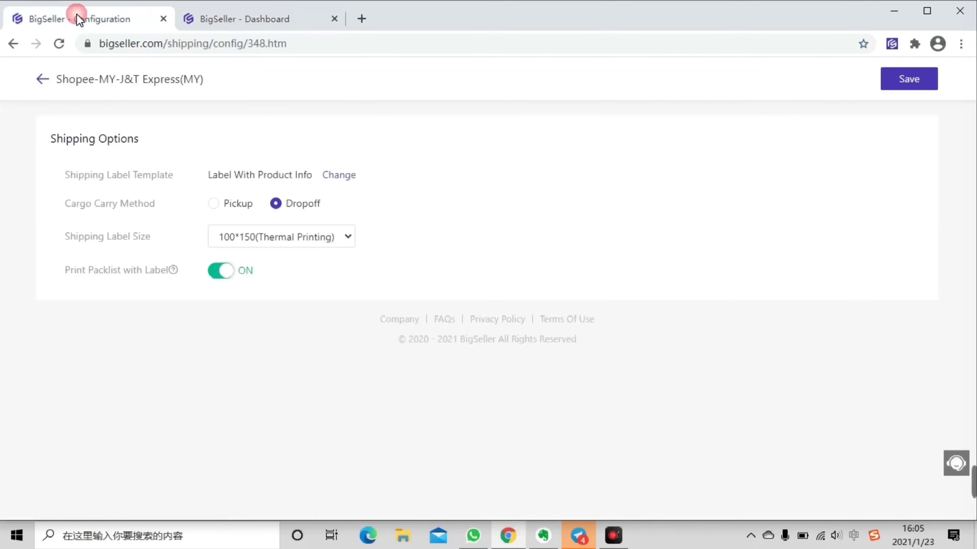
{"action": "mouse_move", "coordinate": [77, 19]}
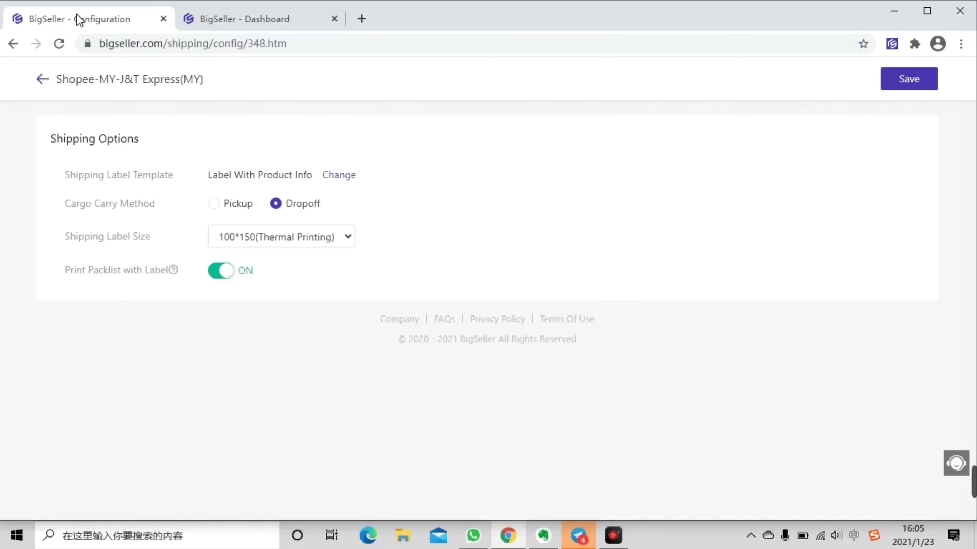